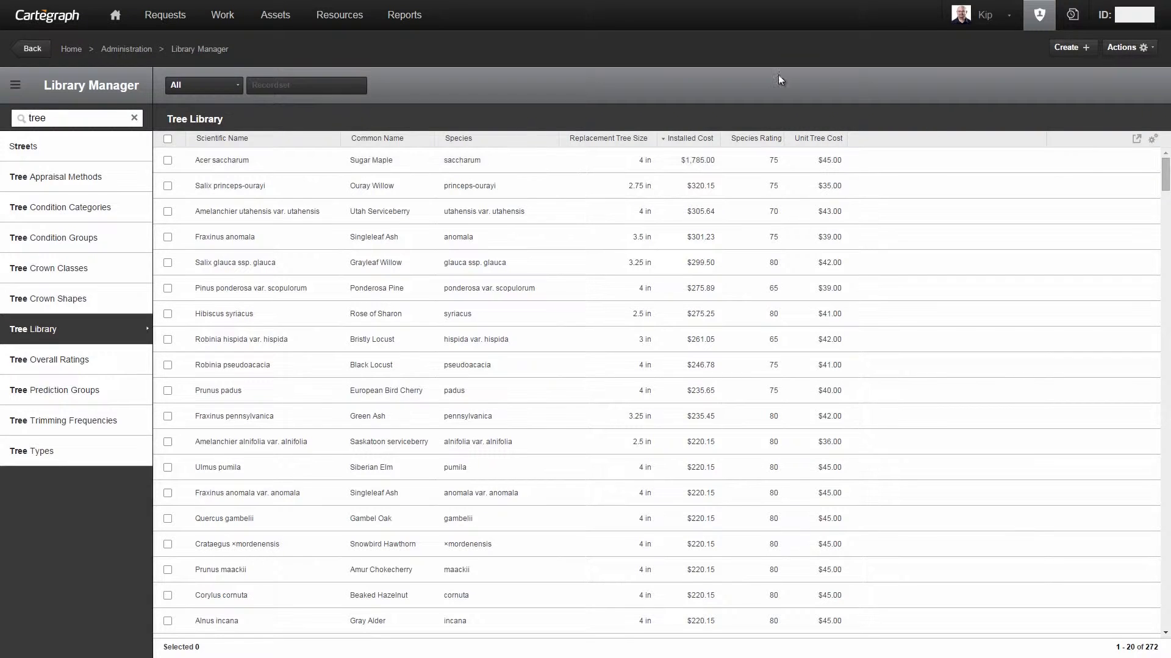
mouse_move(620, 141)
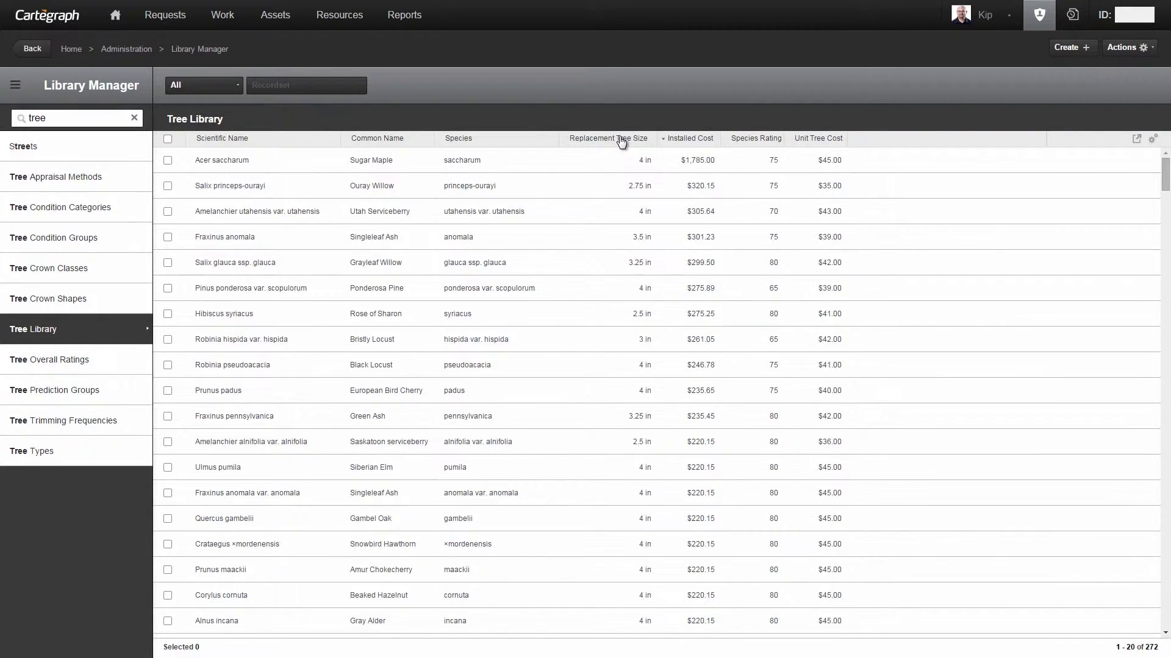
mouse_move(732, 140)
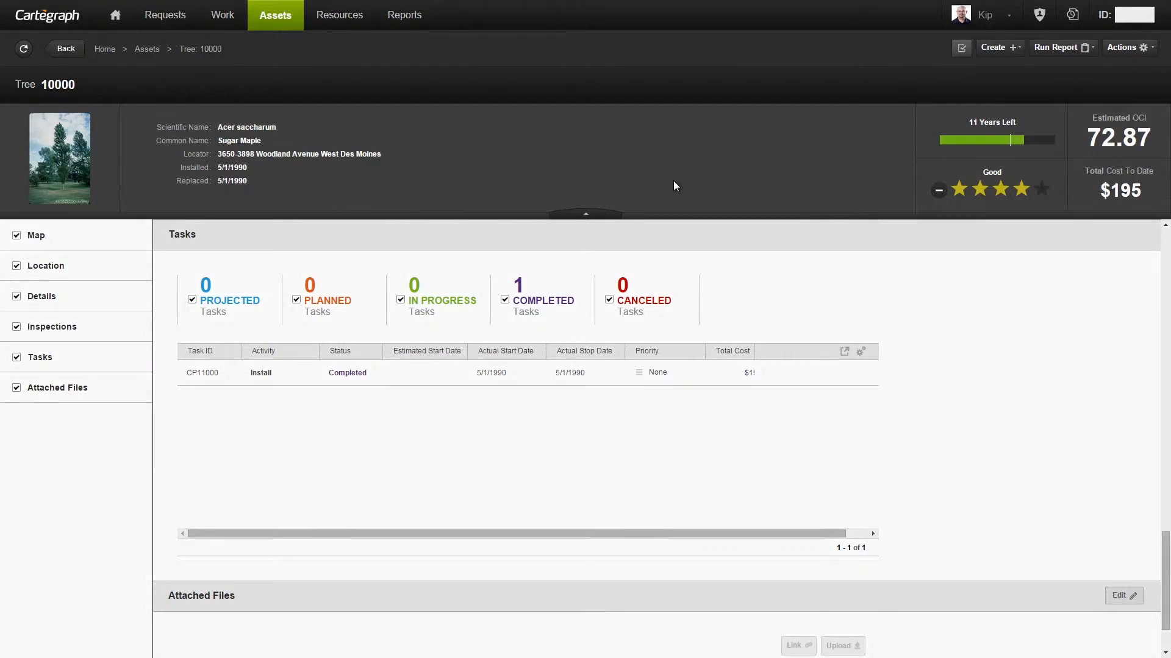
Step: Create planned Appraise task 475 for Tree 10000 starting 7/14/2015
left_click(996, 46)
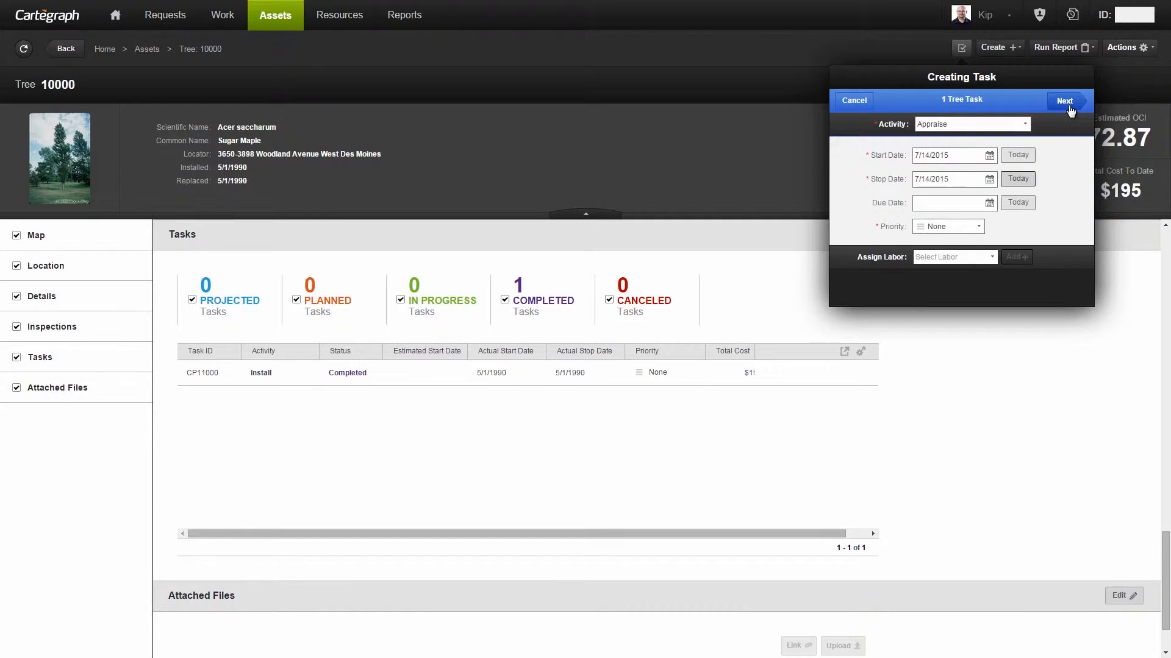
left_click(1063, 100)
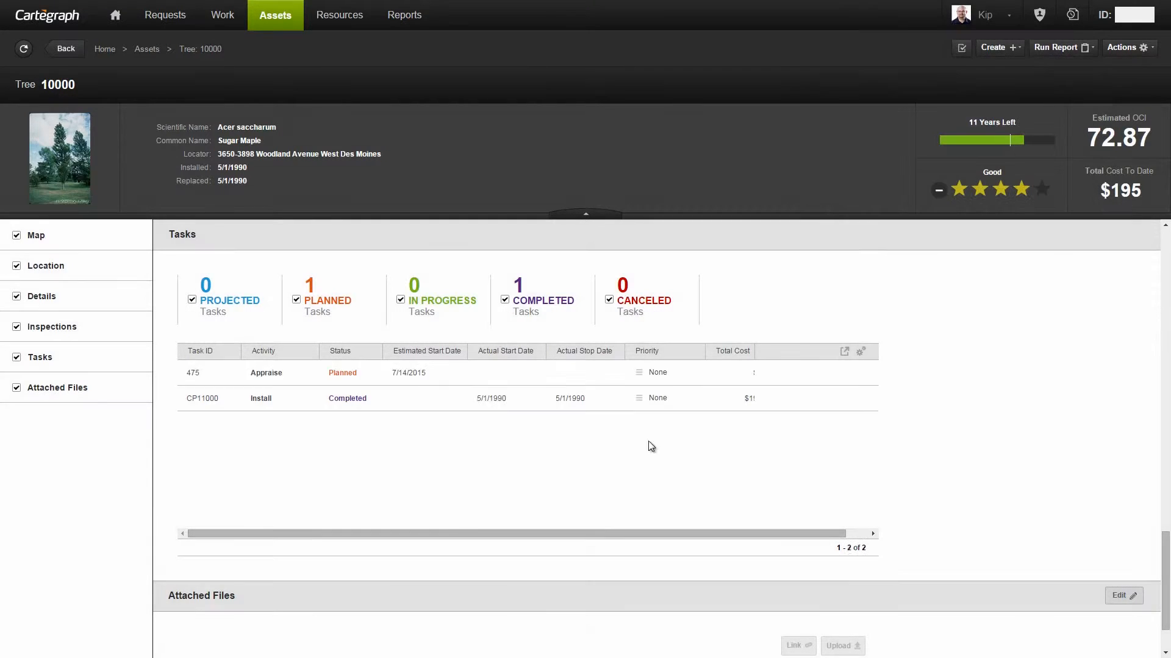
mouse_move(486, 468)
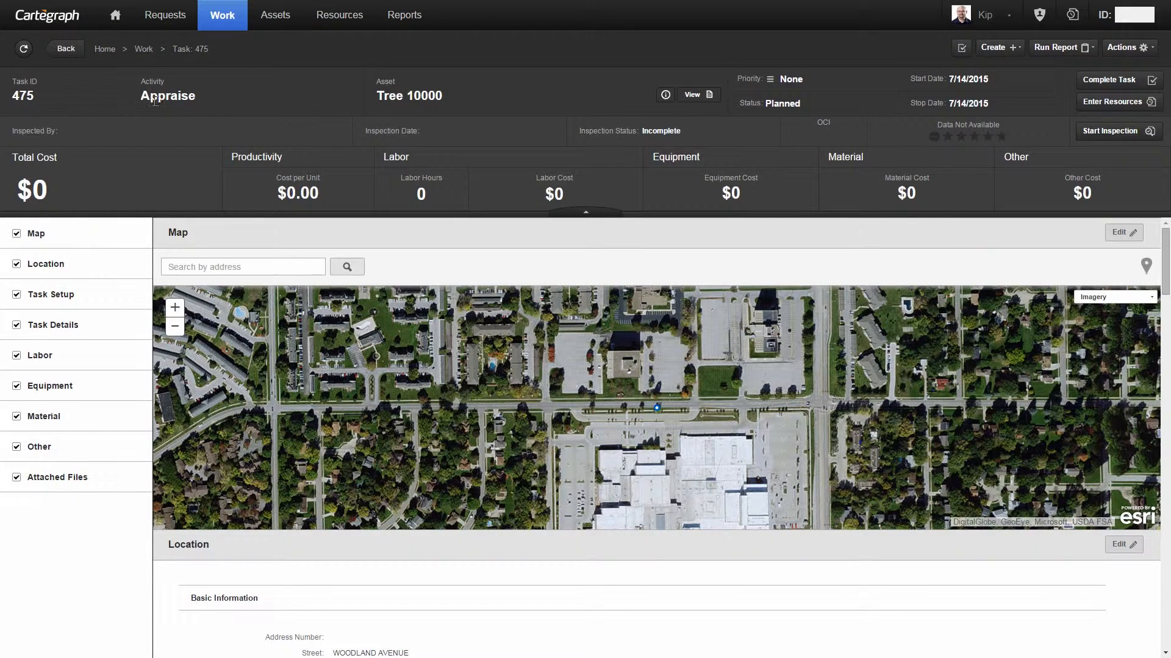
mouse_move(1100, 136)
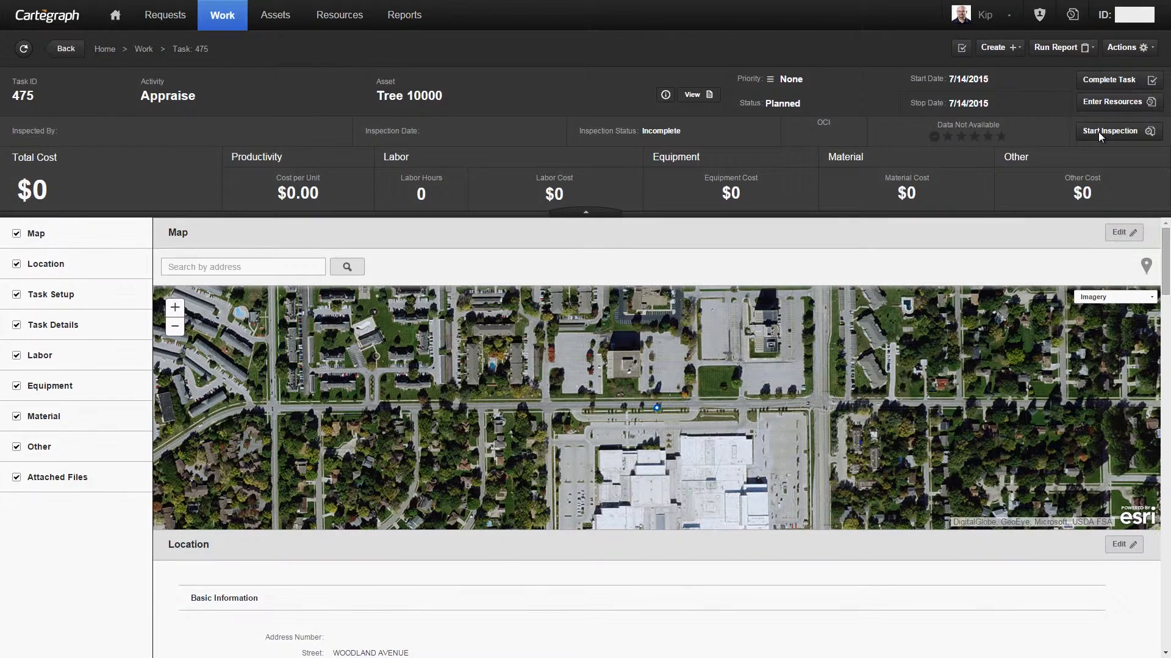
Step: Start the appraisal inspection for task 475 on Tree 10000
left_click(1117, 132)
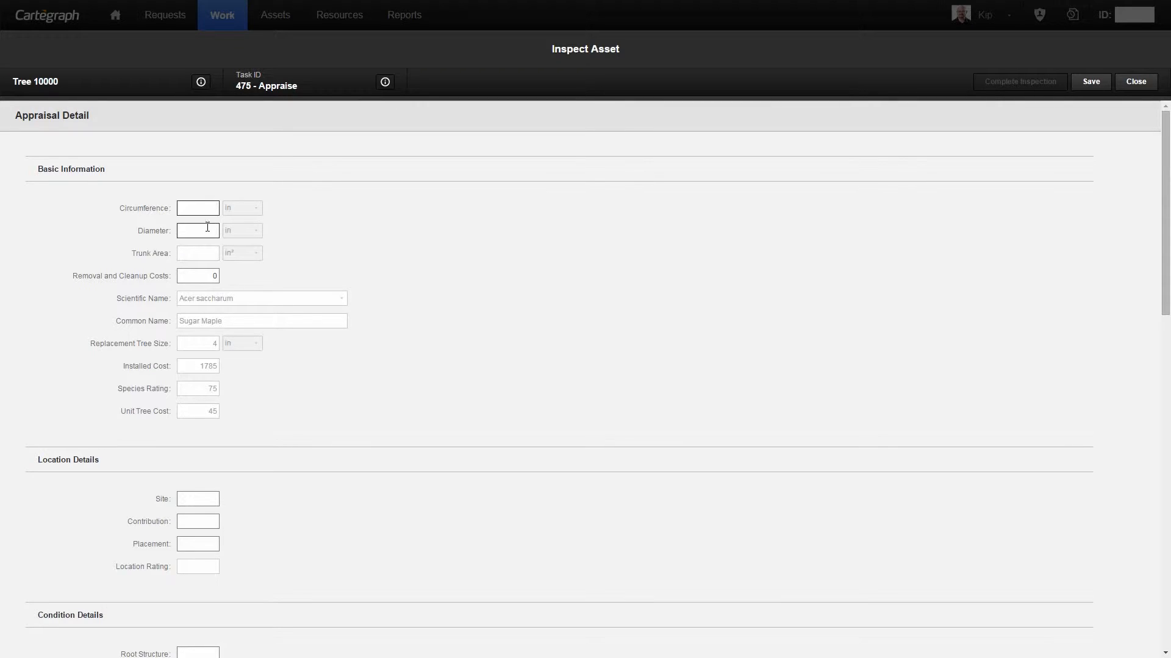
Step: Enter a 15-inch diameter, yielding circumference 47.12 and trunk area 176.71
type("15")
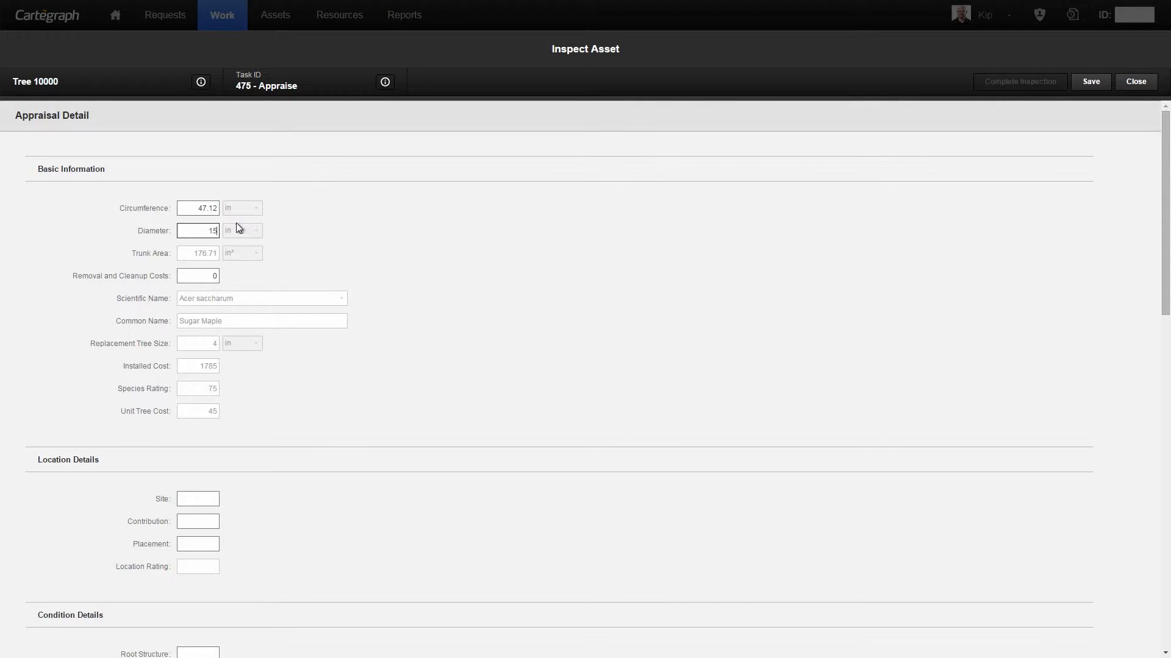
mouse_move(229, 229)
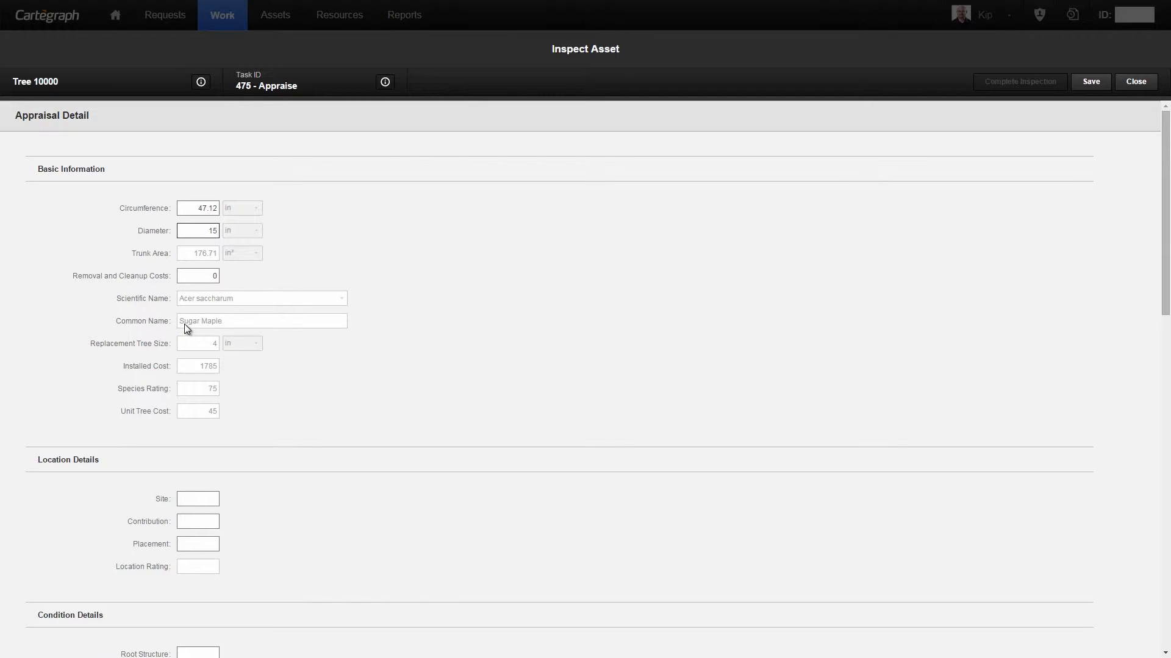
mouse_move(202, 353)
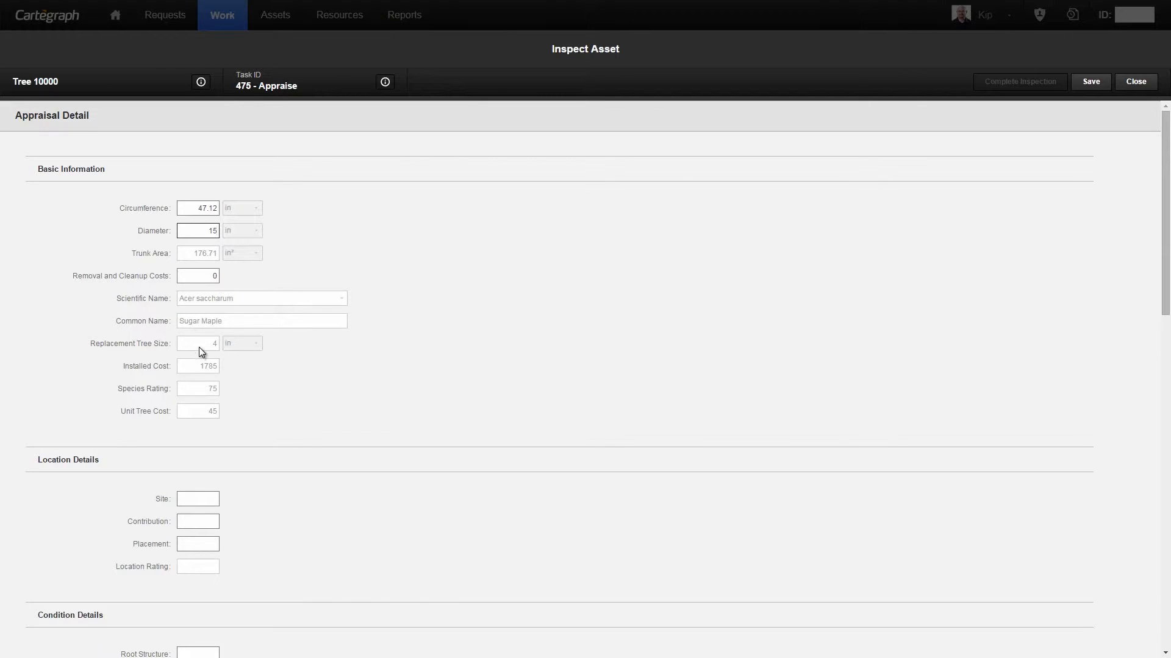
mouse_move(193, 390)
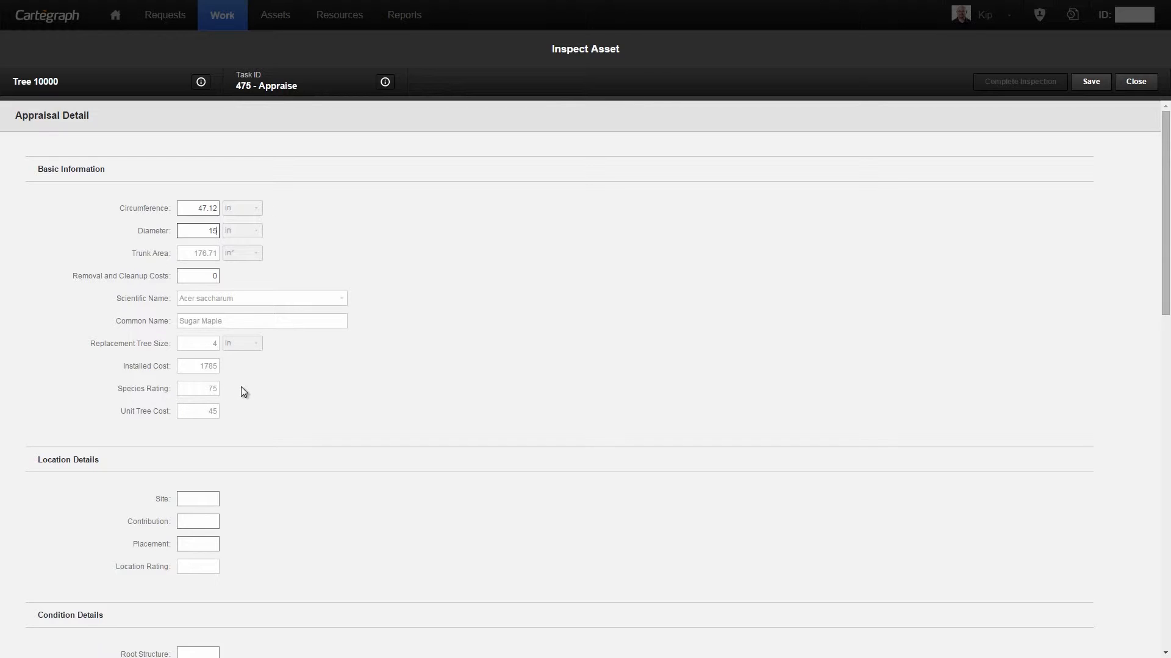
scroll("down", 3)
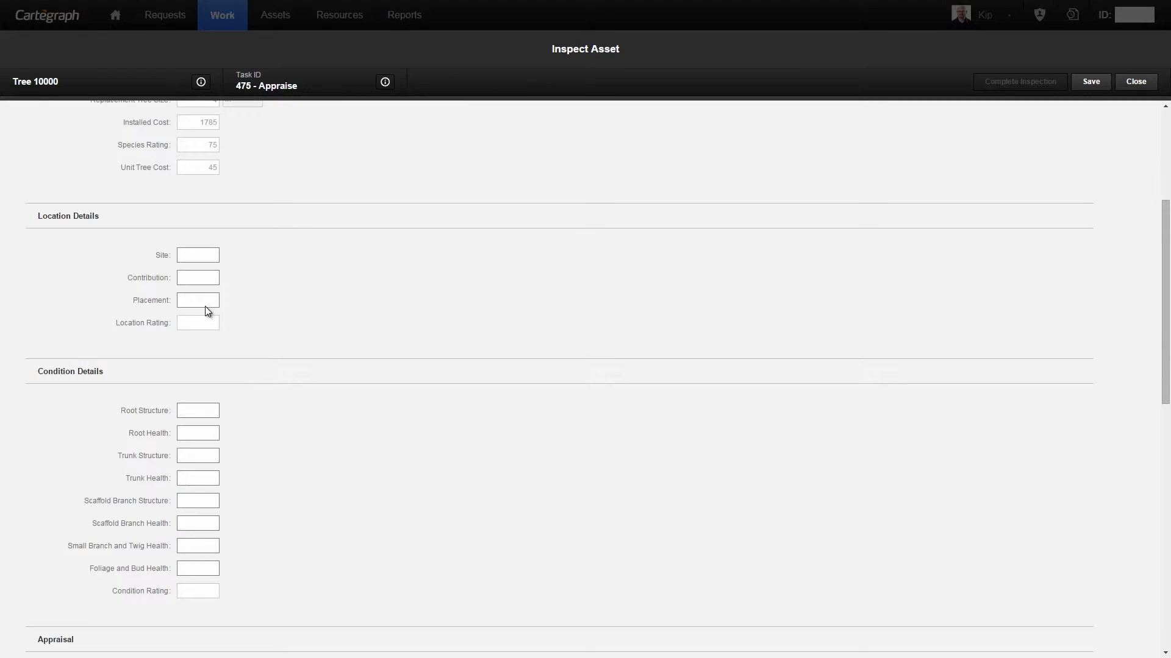
Step: Rate Site, Contribution and Placement at 70 each for a location rating of 70
left_click(197, 255)
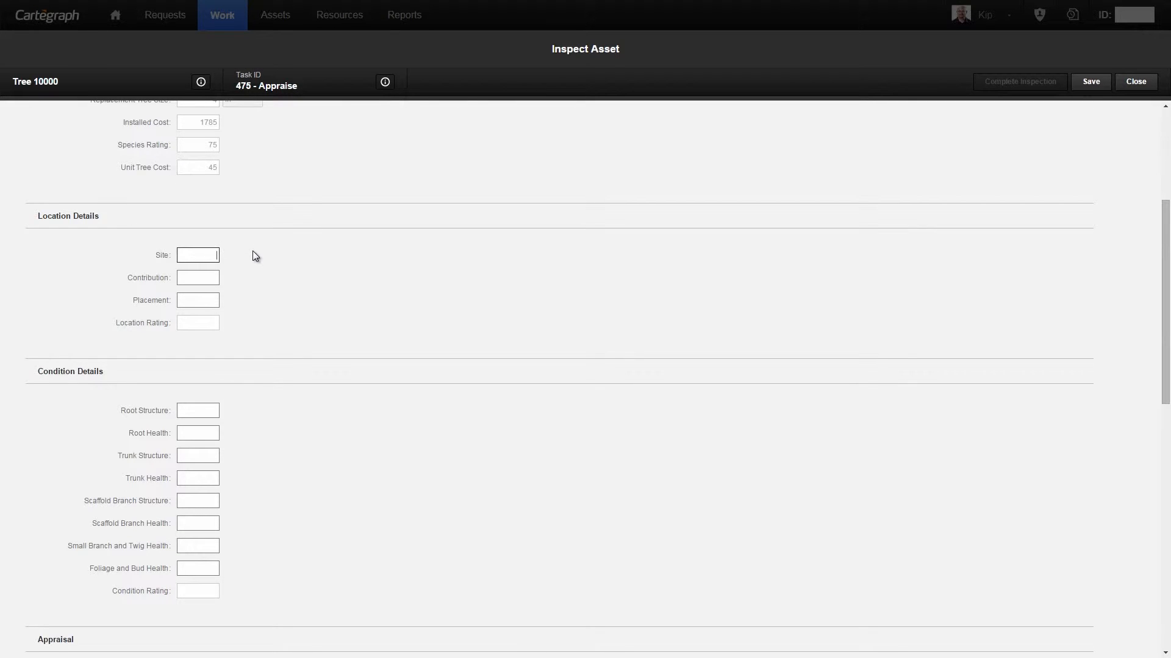
type("70")
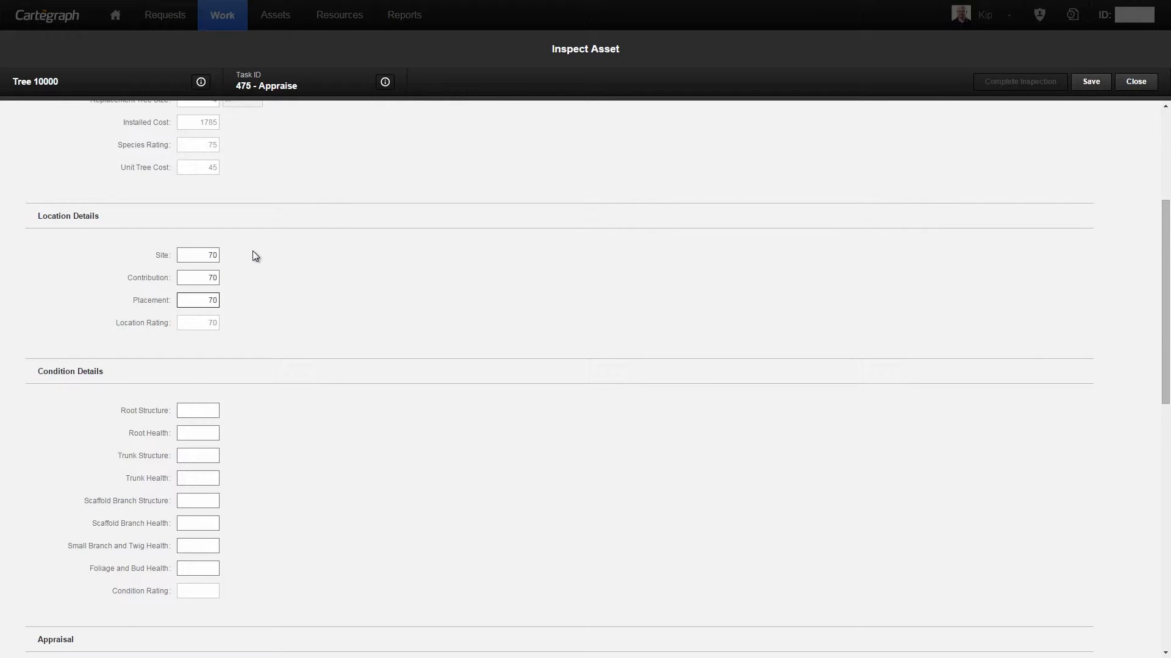
scroll("down", 3)
type("1")
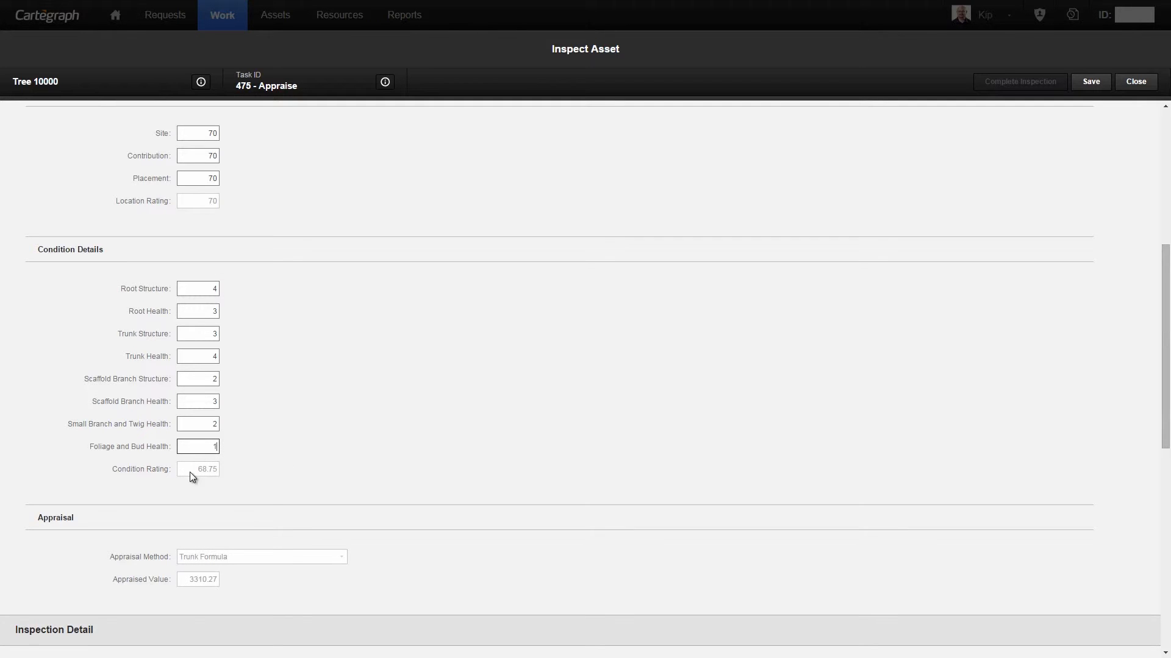
mouse_move(200, 481)
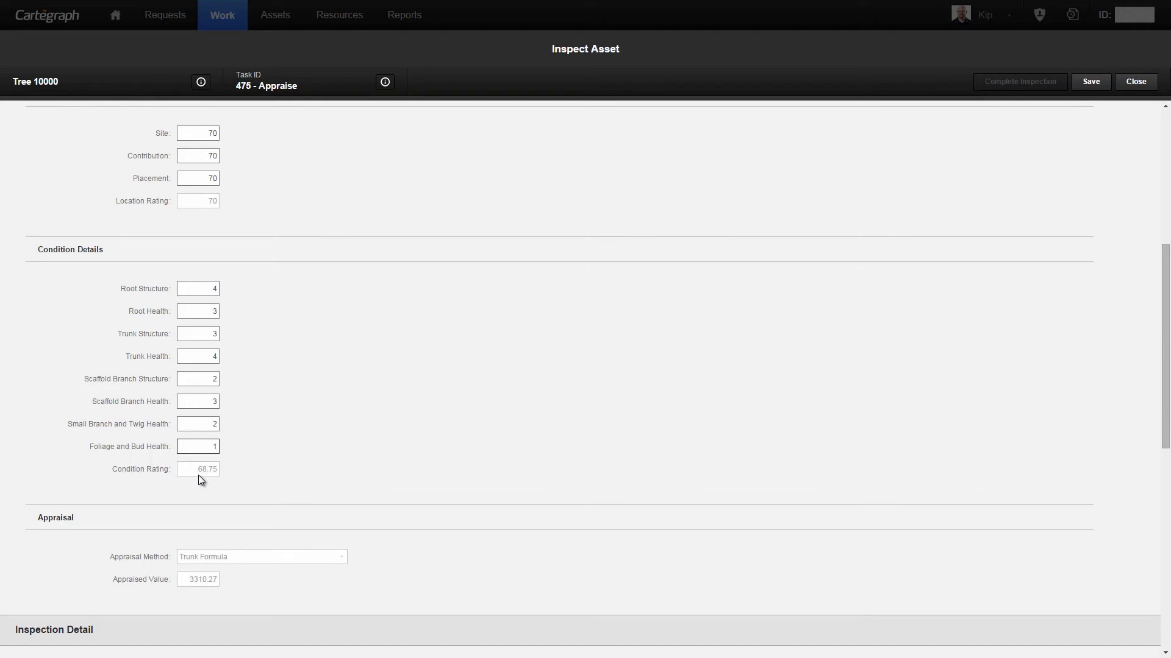
left_click(198, 446)
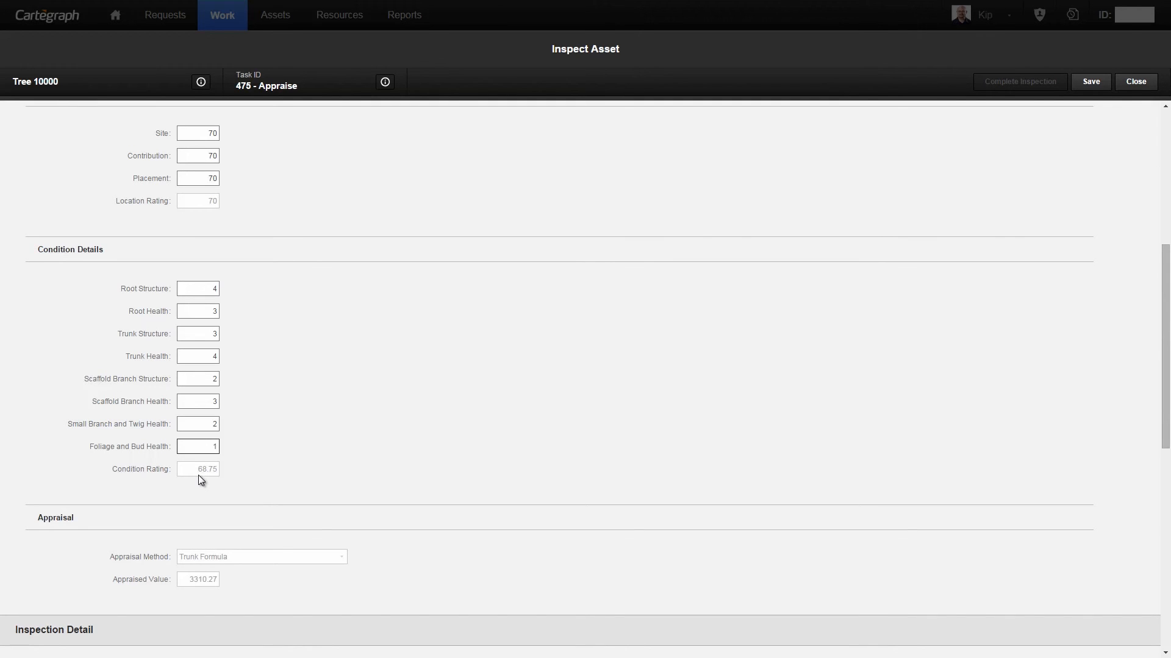
left_click(198, 446)
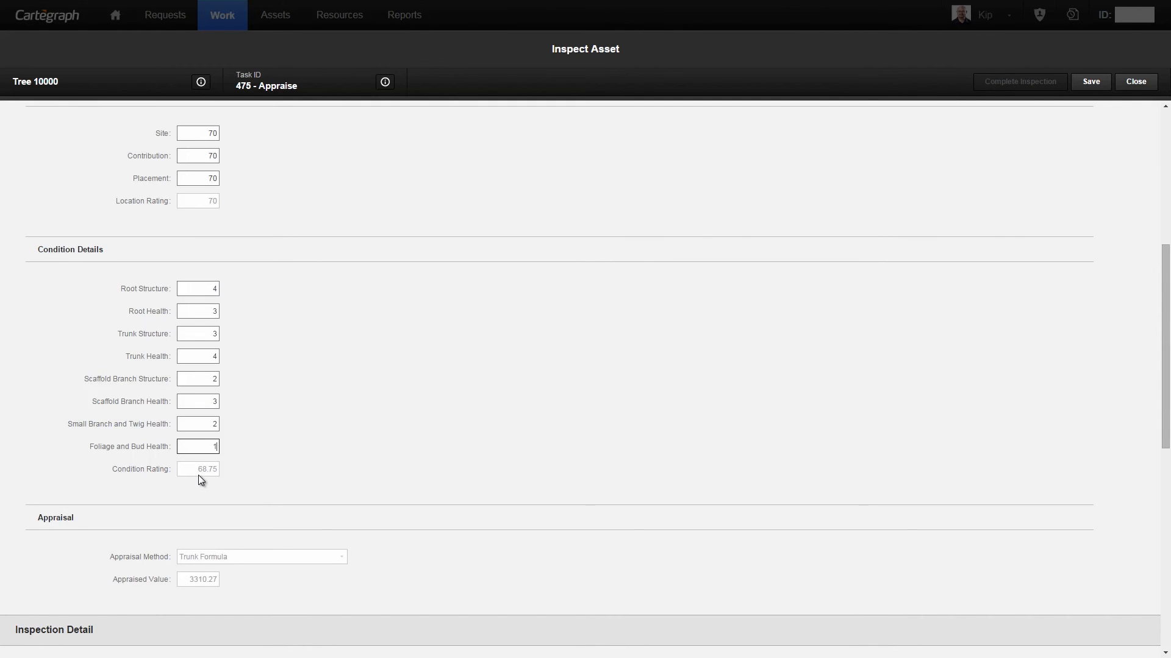